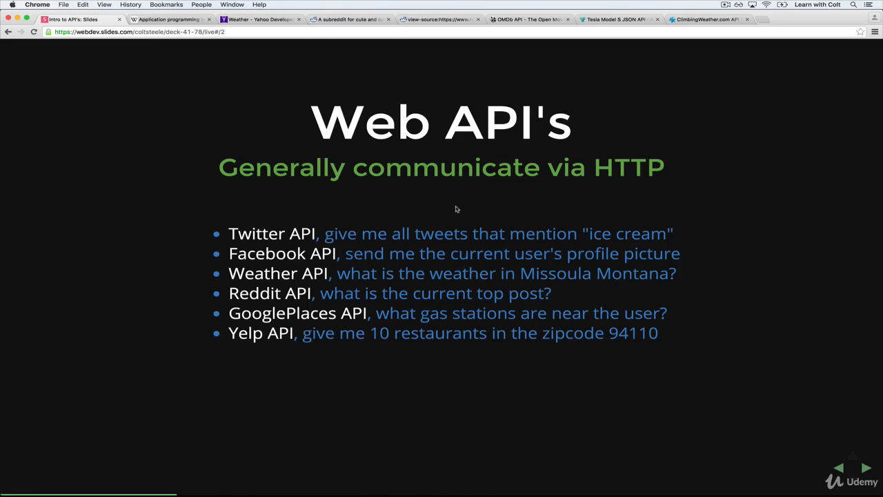
- Peek at the raw Reddit JSON source, return to the deck and advance to the A Human Interface slide
{"action": "left_click", "coordinate": [439, 20]}
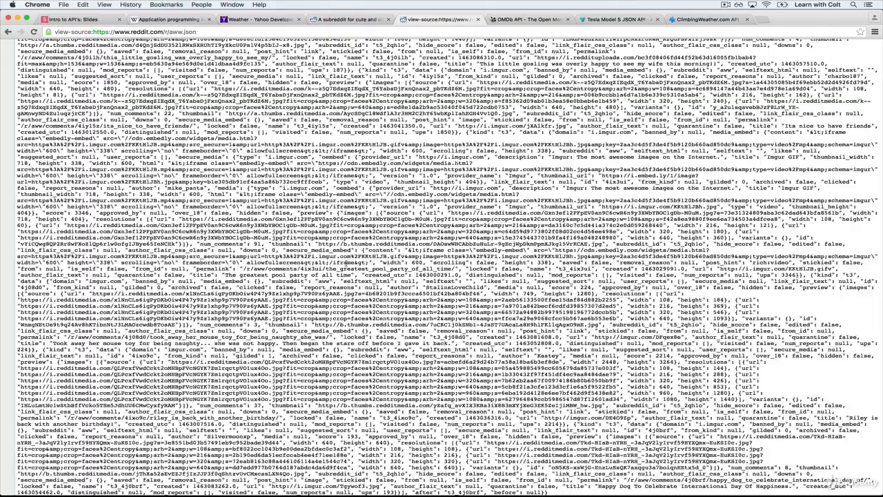
{"action": "left_click", "coordinate": [76, 19]}
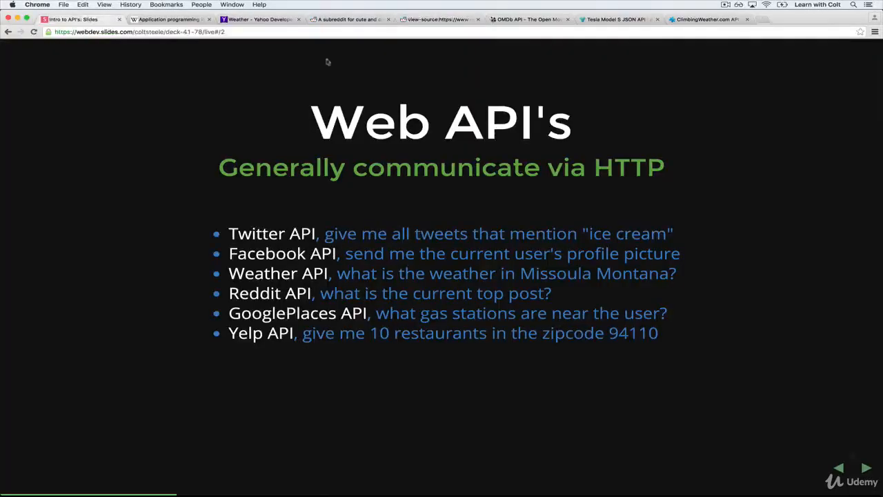
{"action": "key", "text": "Right"}
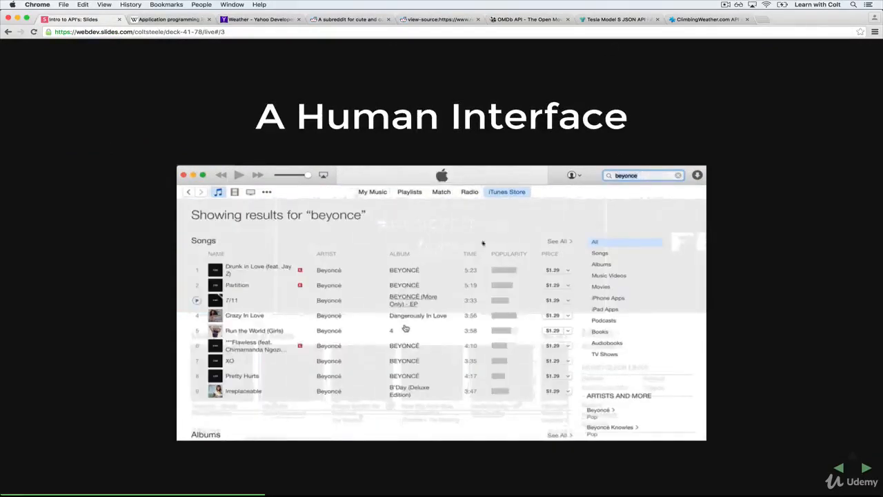
- Advance to The itunes API slide and read down through its sample JSON response
{"action": "scroll", "scroll_direction": "down", "scroll_amount": 3}
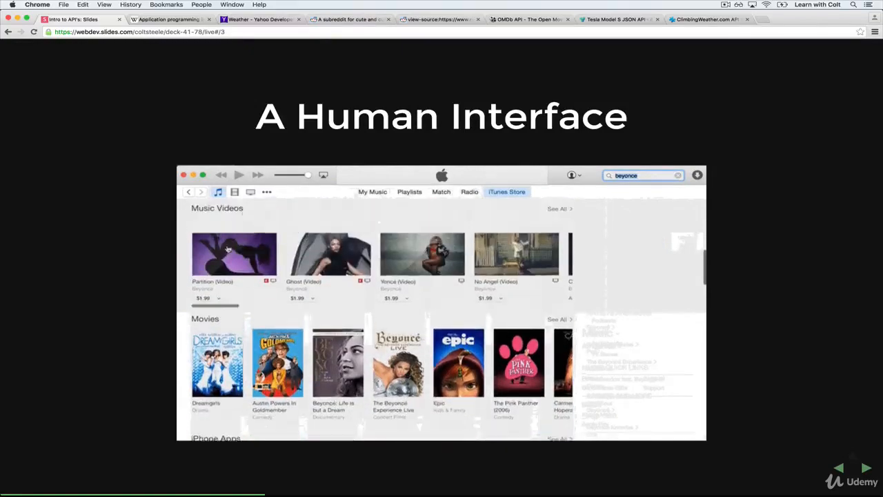
{"action": "key", "text": "Right"}
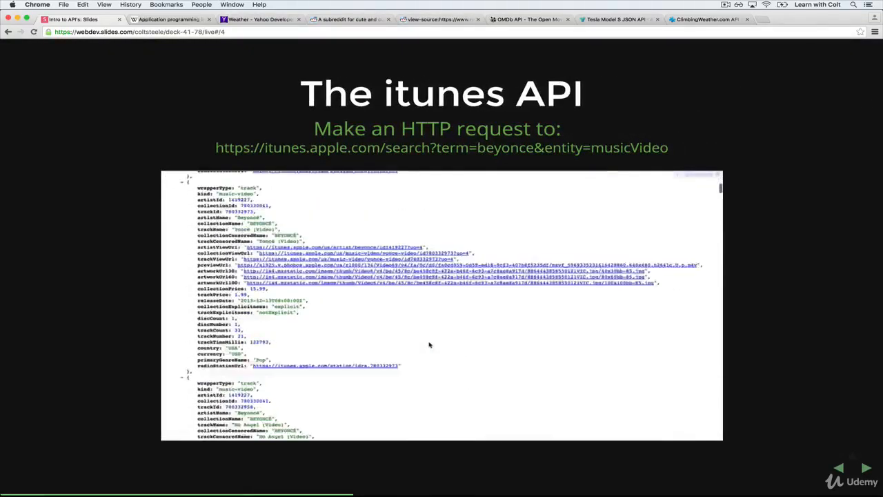
{"action": "scroll", "scroll_direction": "down", "scroll_amount": 3}
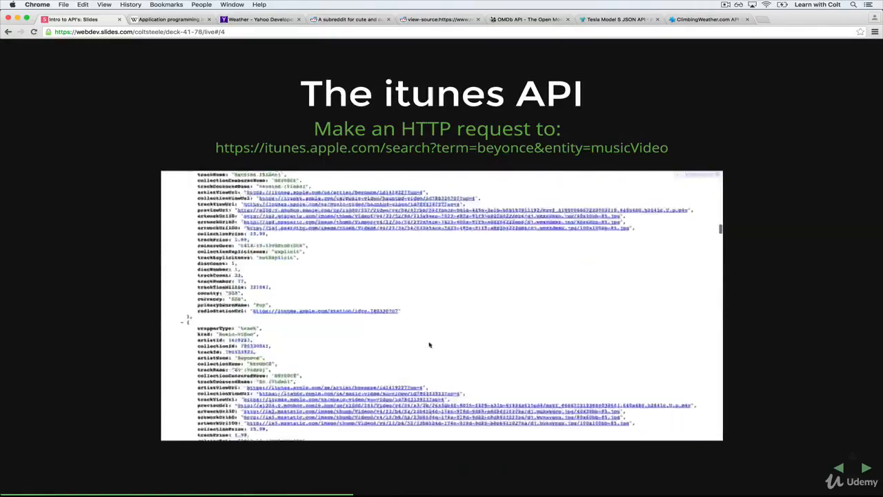
{"action": "scroll", "scroll_direction": "down", "scroll_amount": 3}
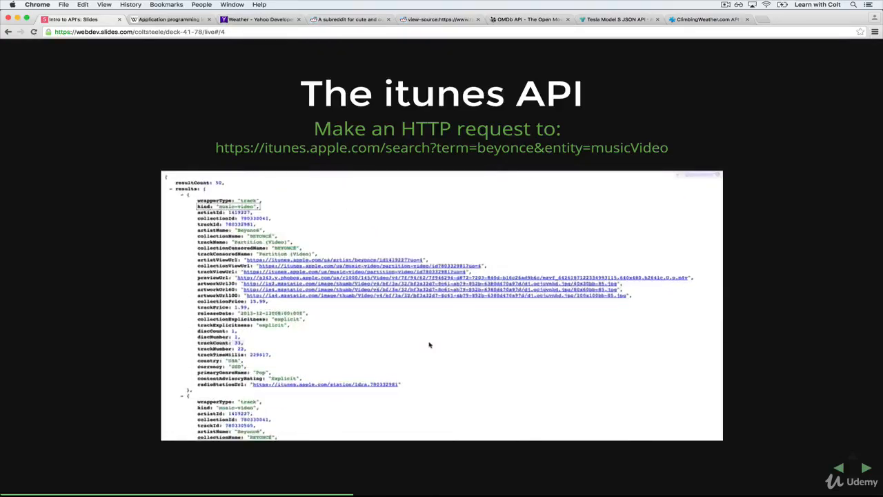
{"action": "scroll", "scroll_direction": "down", "scroll_amount": 3}
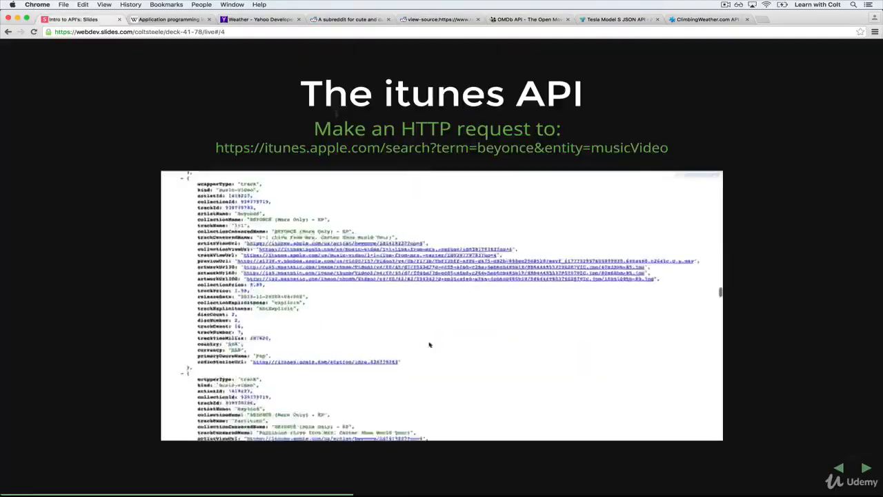
{"action": "scroll", "scroll_direction": "down", "scroll_amount": 3}
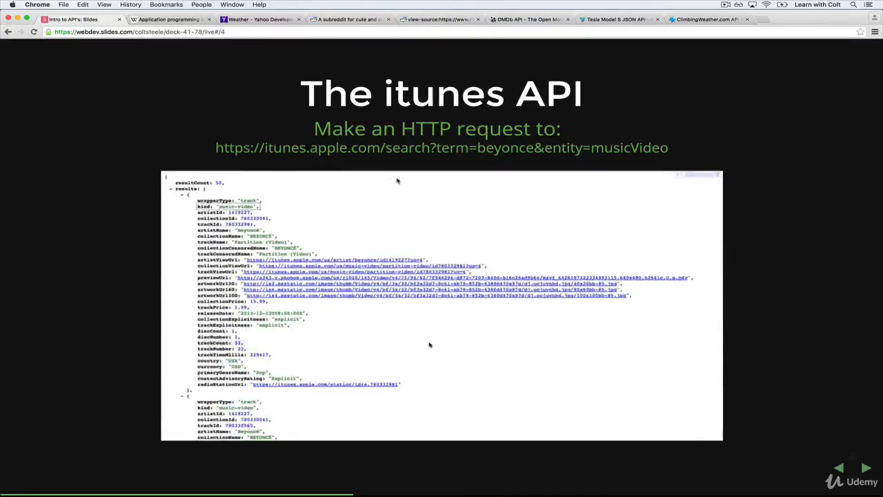
{"action": "scroll", "scroll_direction": "down", "scroll_amount": 3}
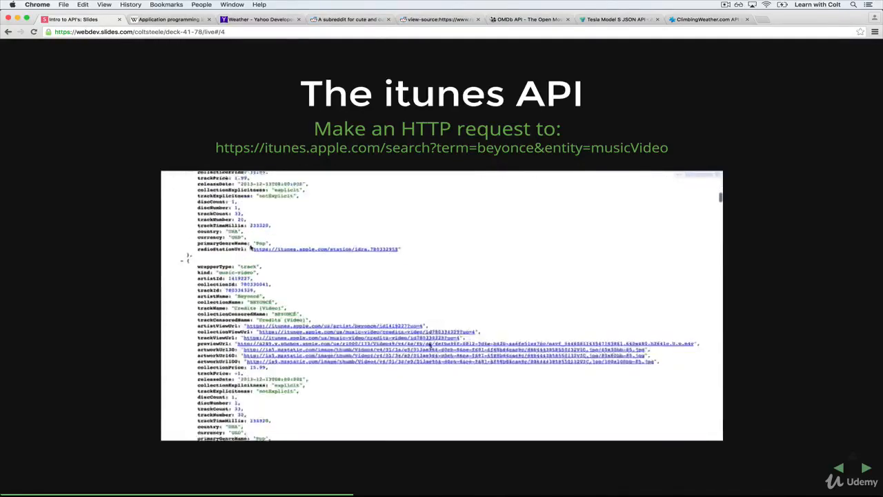
{"action": "scroll", "scroll_direction": "down", "scroll_amount": 3}
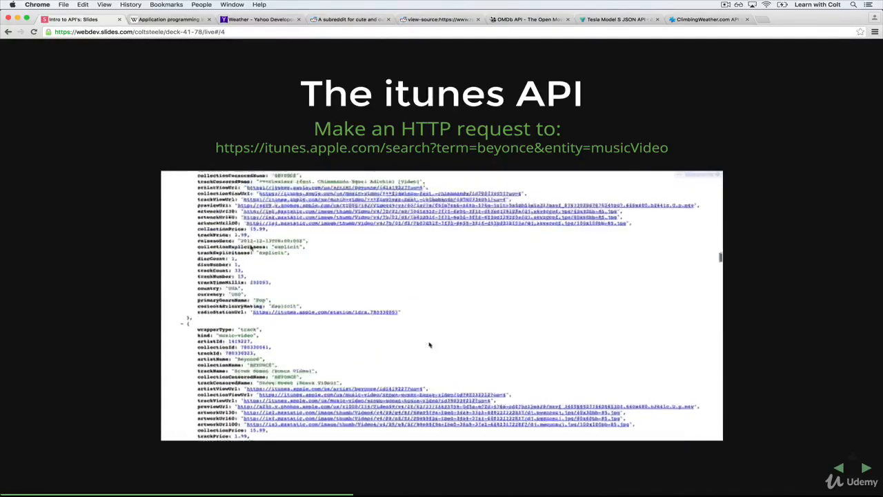
- Open the iTunes search request URL in a new browser tab and keep scrolling the JSON
{"action": "left_click", "coordinate": [836, 466]}
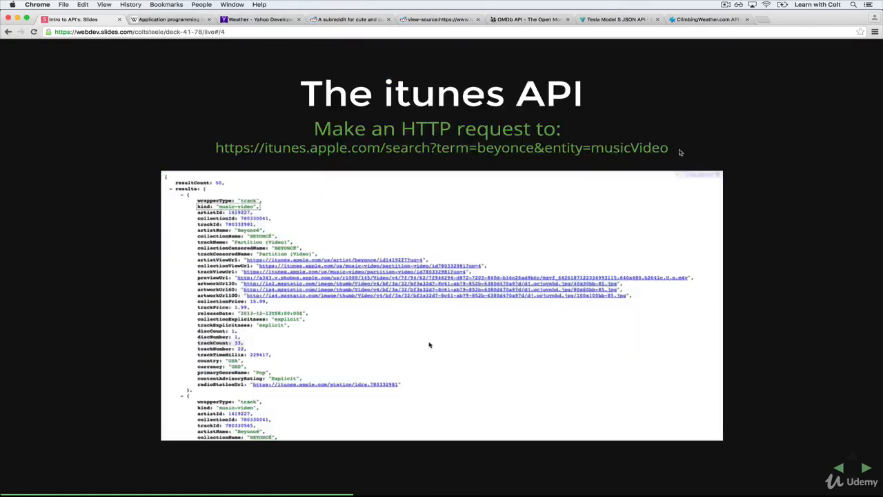
{"action": "scroll", "scroll_direction": "down", "scroll_amount": 3}
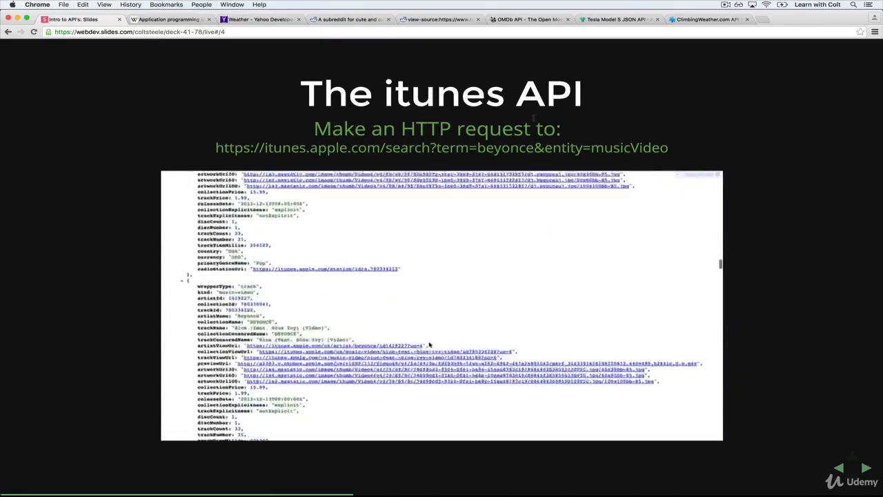
{"action": "scroll", "scroll_direction": "down", "scroll_amount": 3}
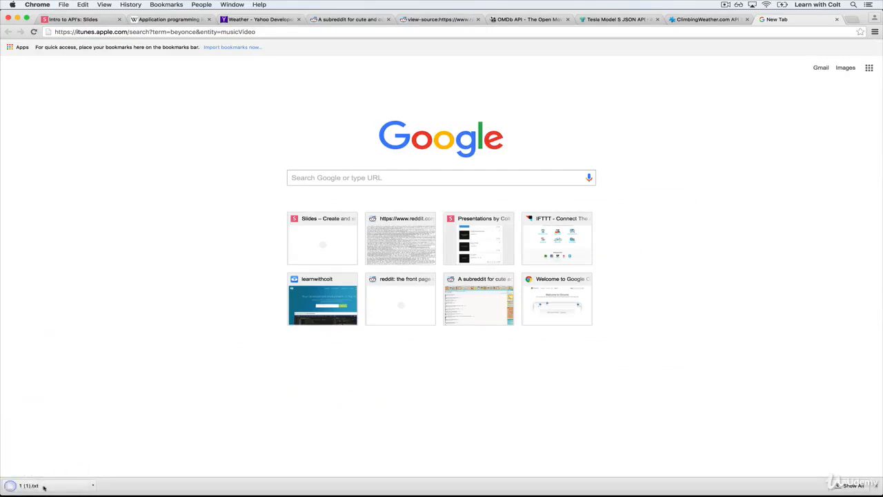
- Leave the new iTunes request tab and switch back to the Slides.com presentation
{"action": "left_click", "coordinate": [30, 486]}
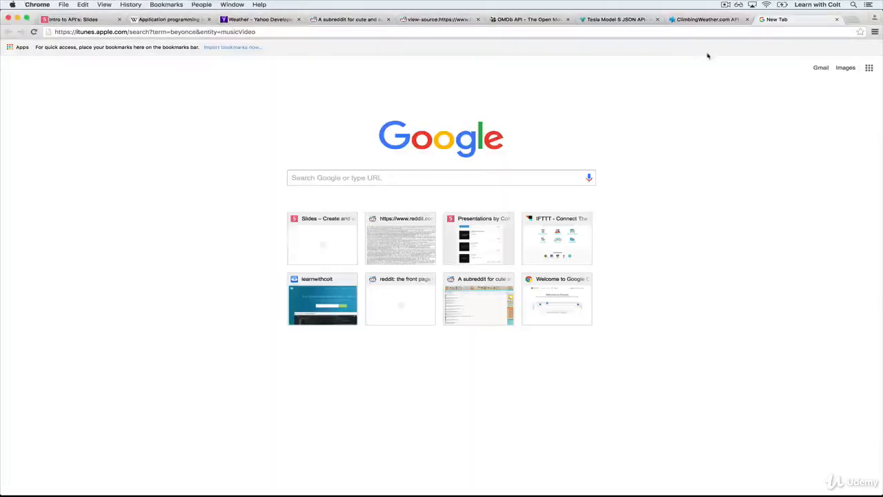
{"action": "left_click", "coordinate": [71, 19]}
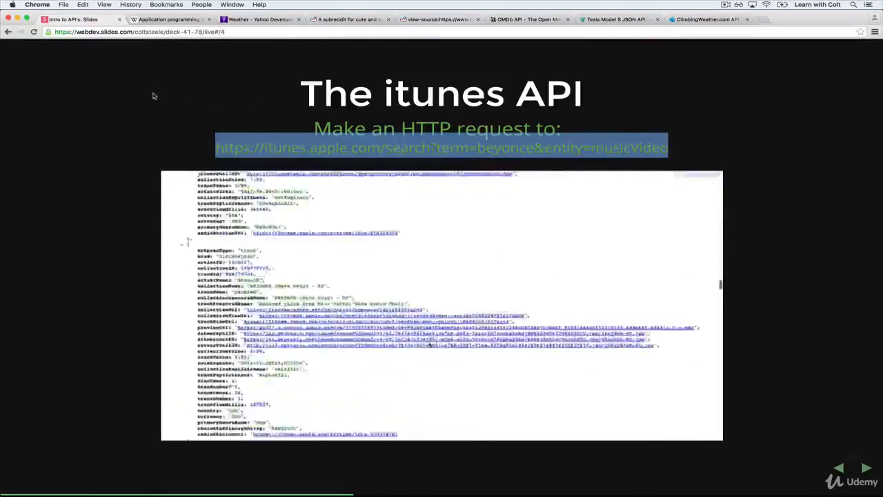
- Show the 'Make an HTTP request to an API' slide and highlight one of its iTunes search URLs
{"action": "scroll", "scroll_direction": "down", "scroll_amount": 3}
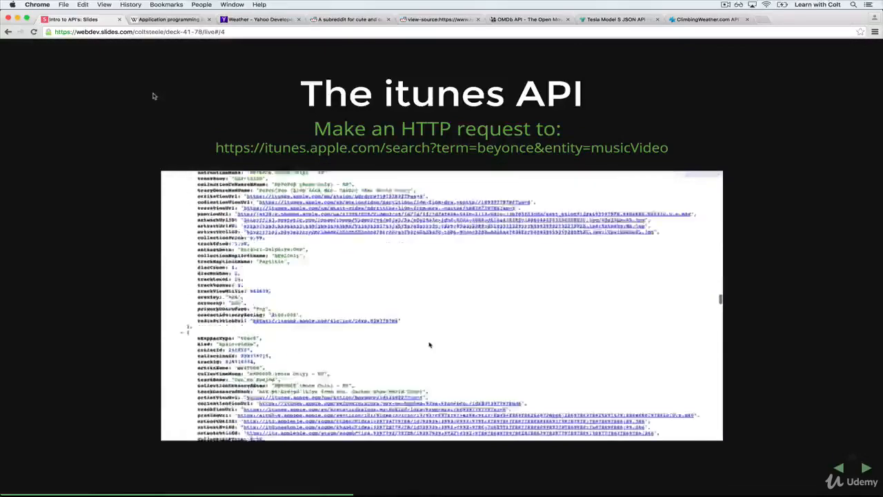
{"action": "scroll", "scroll_direction": "down", "scroll_amount": 3}
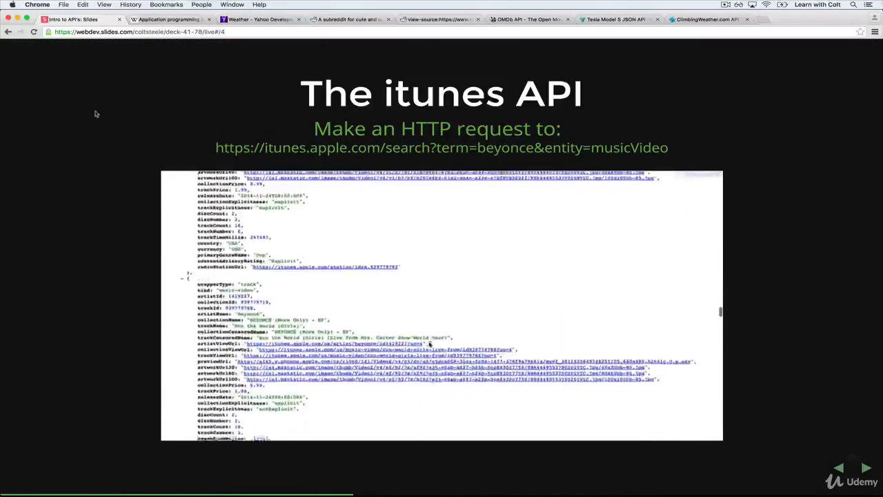
{"action": "scroll", "scroll_direction": "down", "scroll_amount": 3}
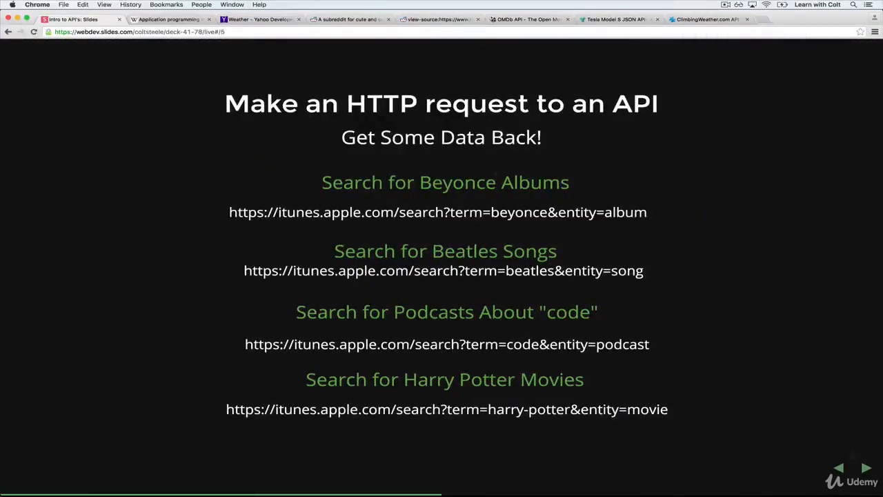
{"action": "mouse_move", "coordinate": [756, 238]}
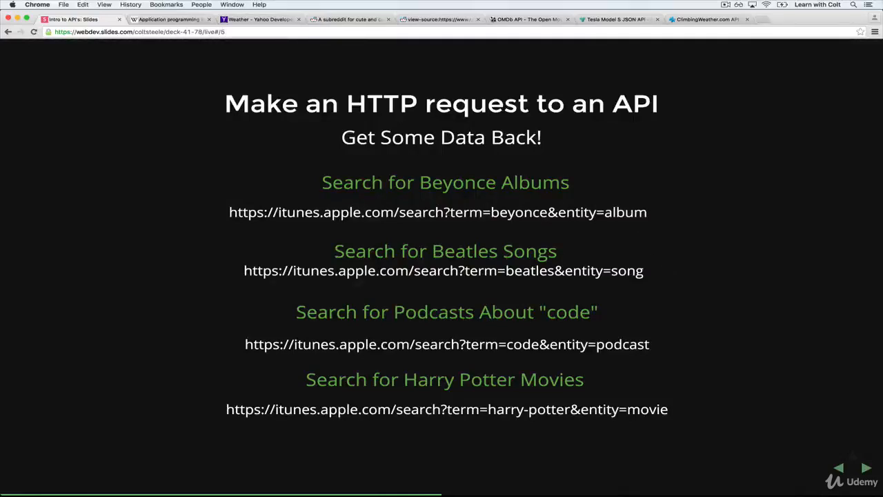
{"action": "left_click_drag", "start_coordinate": [229, 212], "coordinate": [467, 271]}
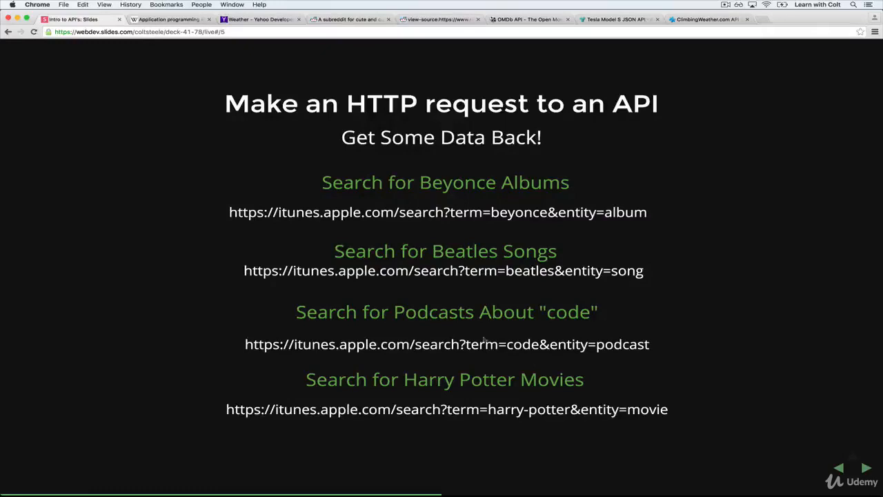
{"action": "mouse_move", "coordinate": [761, 433]}
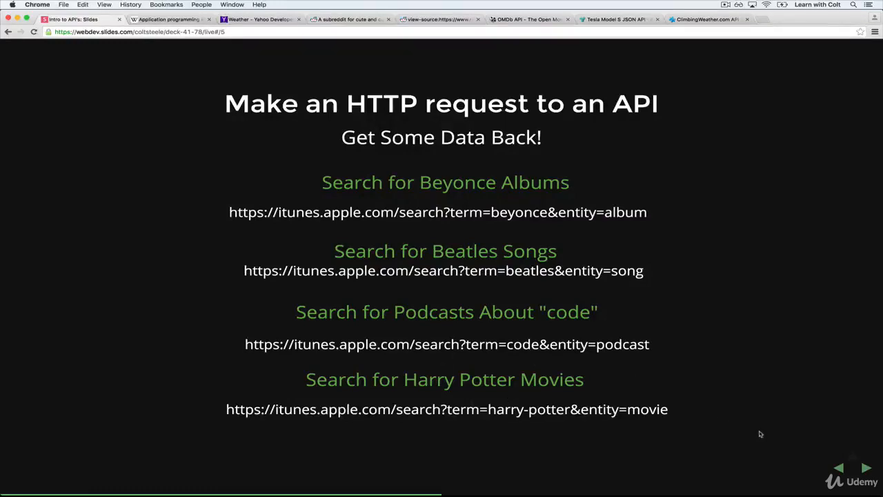
{"action": "mouse_move", "coordinate": [673, 364]}
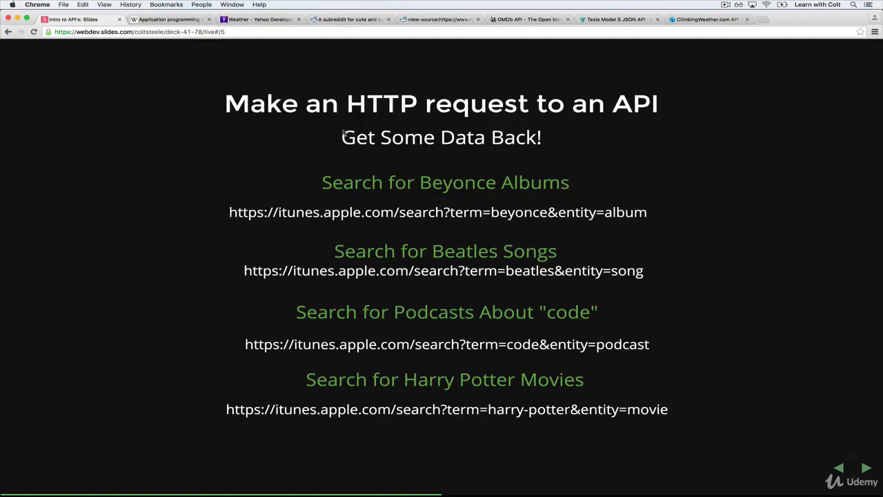
- Peek at the raw Reddit JSON page, then return to the deck for the Data Formats slide
{"action": "left_click", "coordinate": [439, 19]}
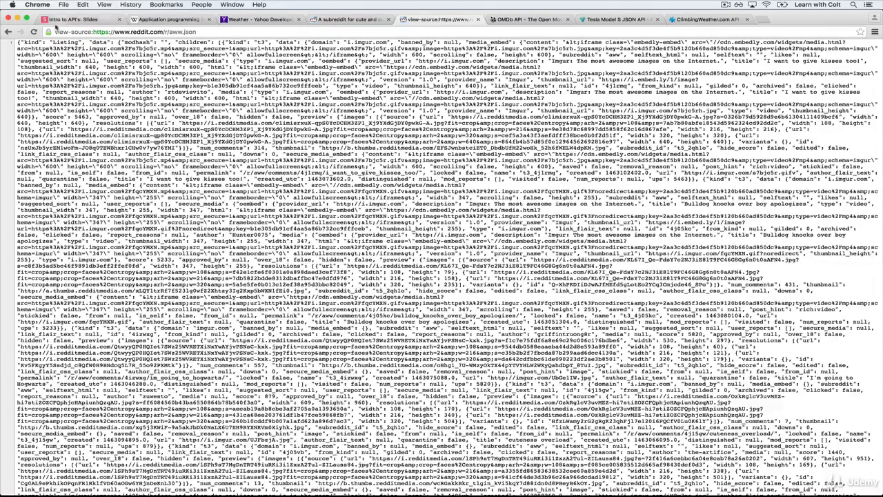
{"action": "left_click", "coordinate": [75, 19]}
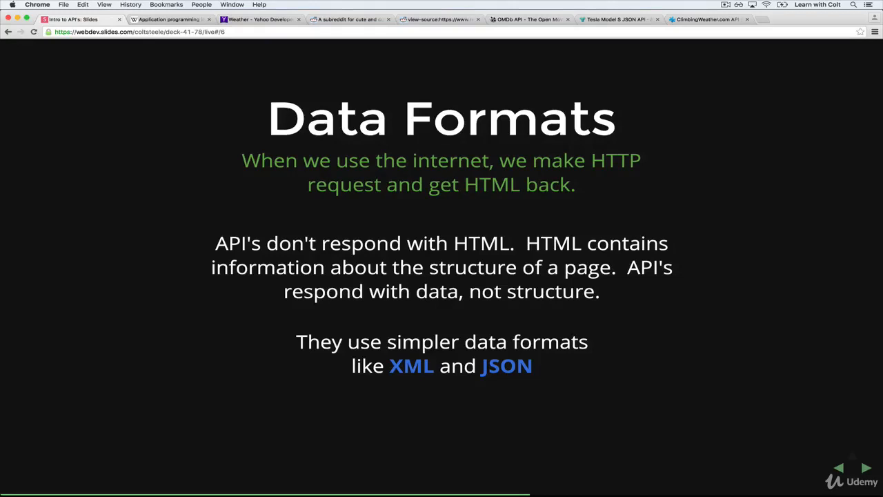
{"action": "mouse_move", "coordinate": [231, 175]}
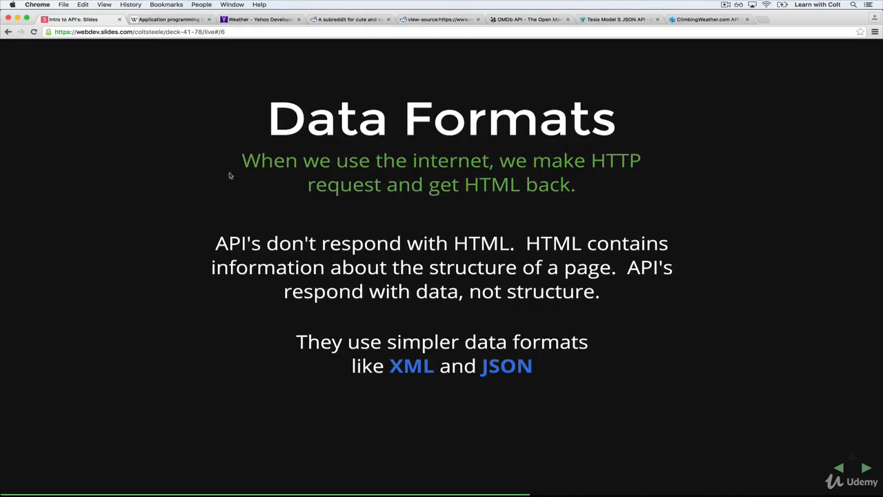
{"action": "mouse_move", "coordinate": [683, 320]}
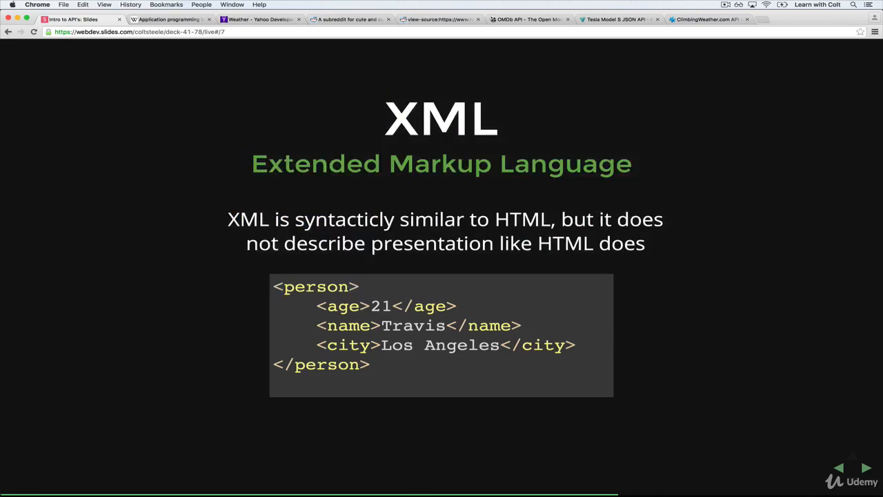
{"action": "mouse_move", "coordinate": [577, 376]}
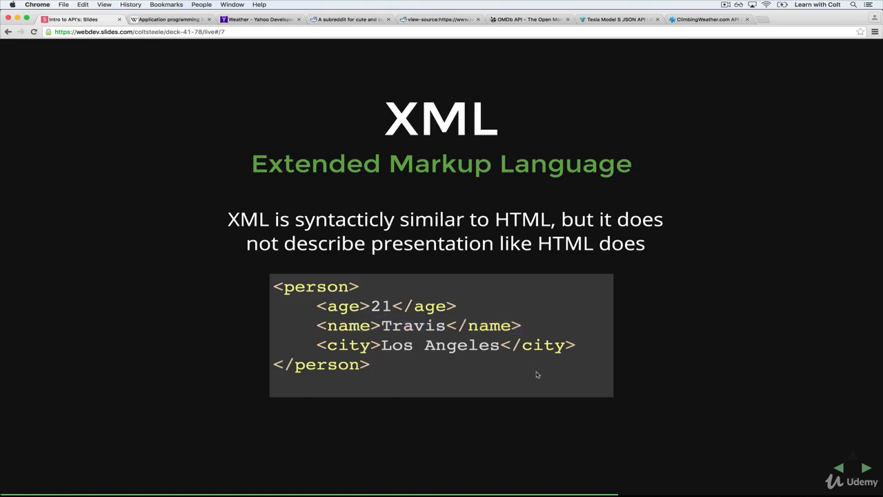
- Point out words in the XML person example (age, name, city) and clear the highlight
{"action": "double_click", "coordinate": [315, 286]}
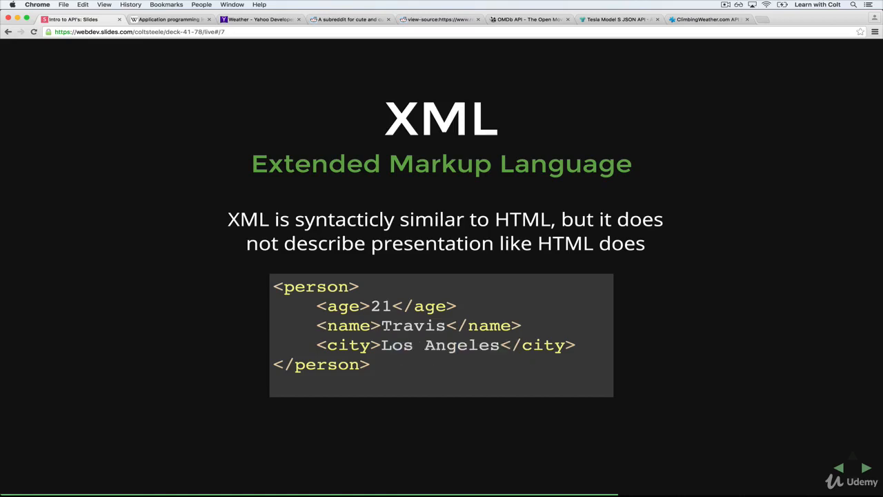
{"action": "double_click", "coordinate": [316, 286]}
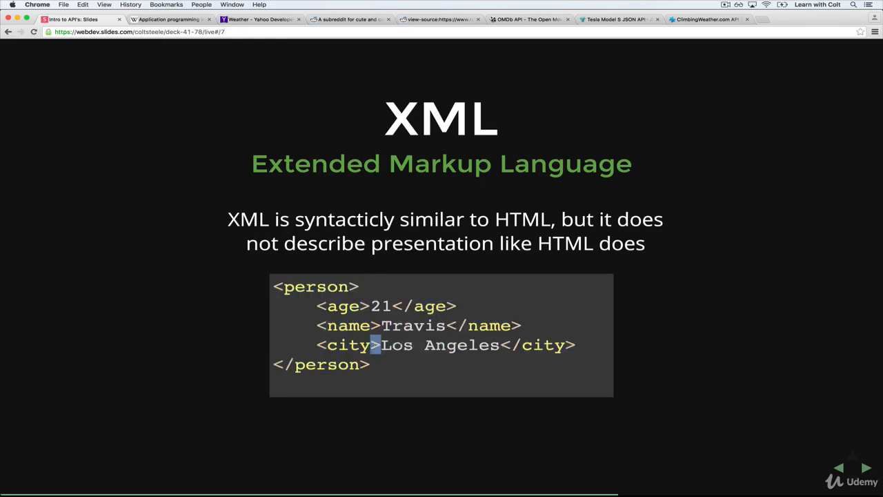
{"action": "left_click", "coordinate": [865, 468]}
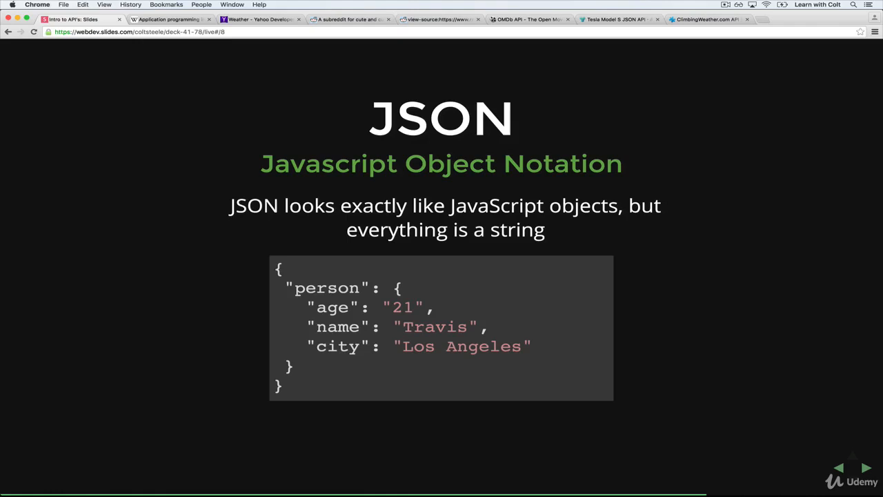
{"action": "mouse_move", "coordinate": [397, 475]}
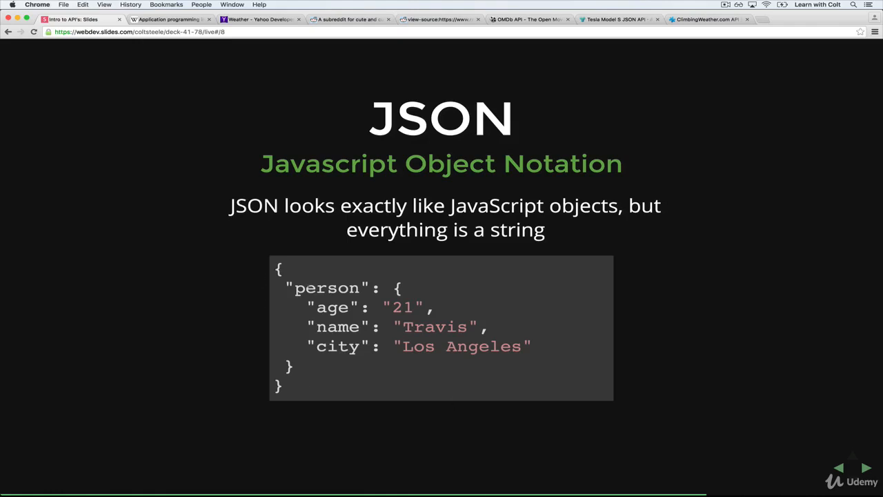
- Highlight the Los Angeles value in the JSON person example, then clear the selection
{"action": "left_click", "coordinate": [836, 468]}
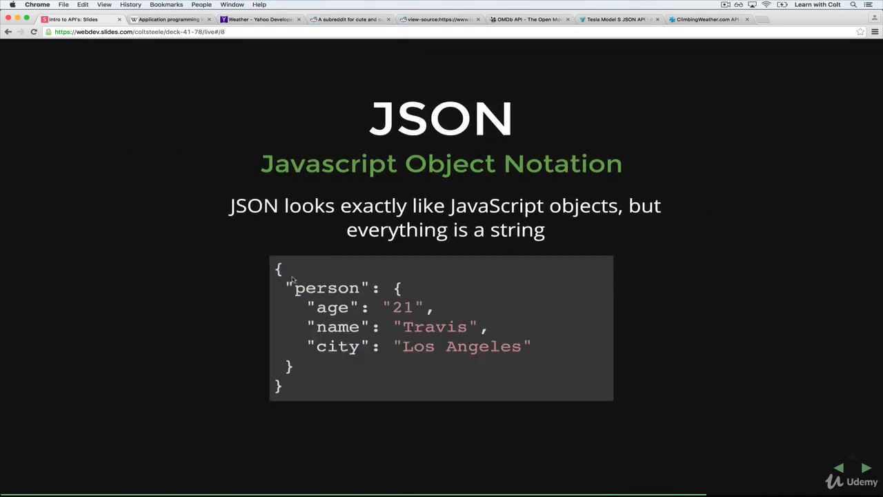
{"action": "double_click", "coordinate": [329, 289]}
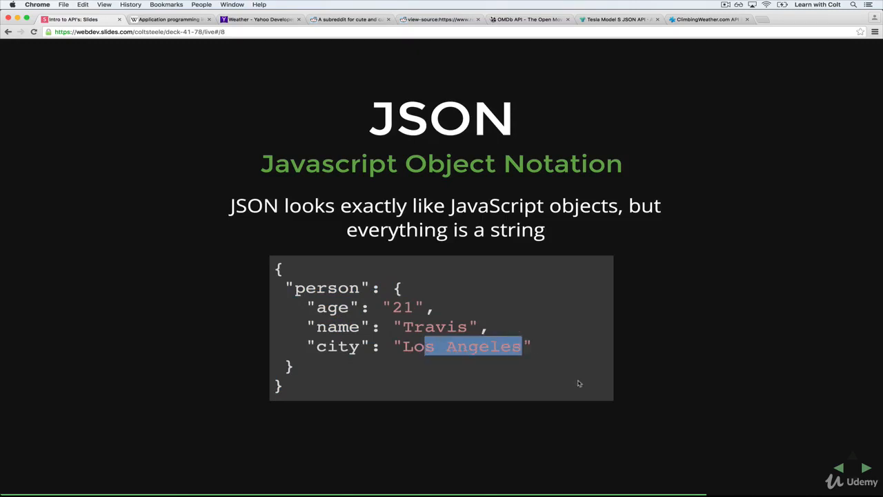
{"action": "left_click", "coordinate": [579, 383]}
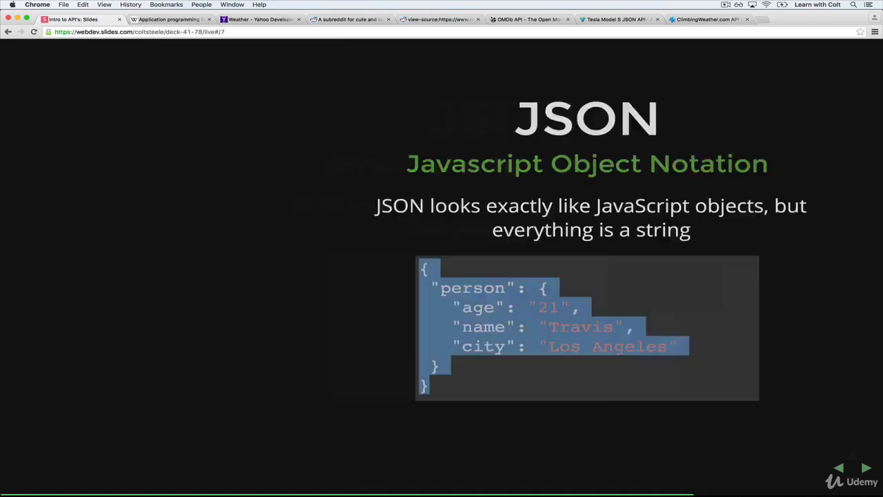
{"action": "left_click", "coordinate": [866, 468]}
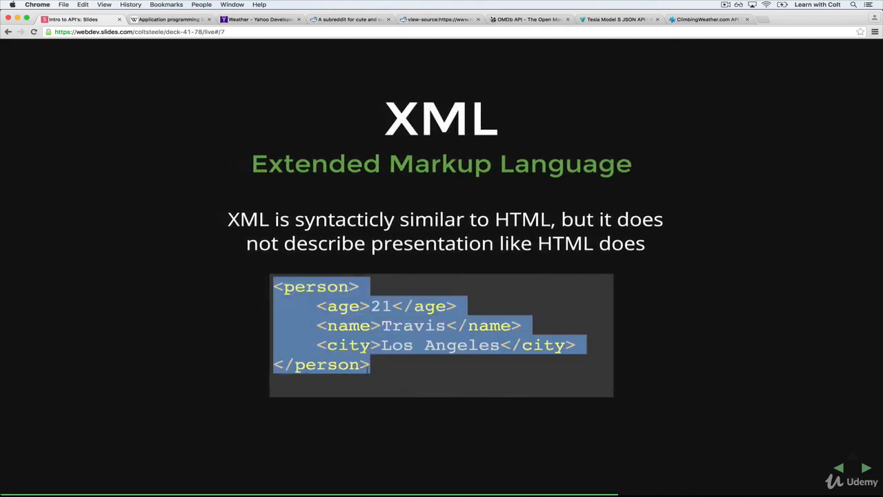
{"action": "left_click", "coordinate": [866, 468]}
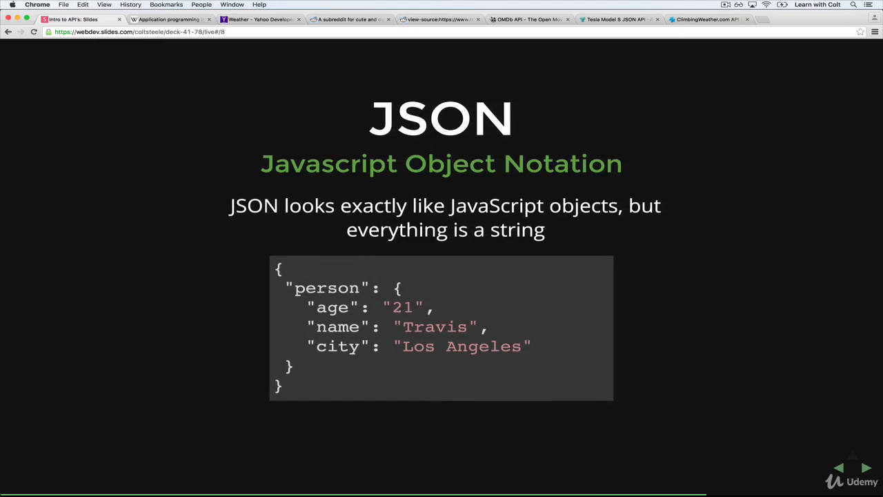
{"action": "double_click", "coordinate": [328, 288]}
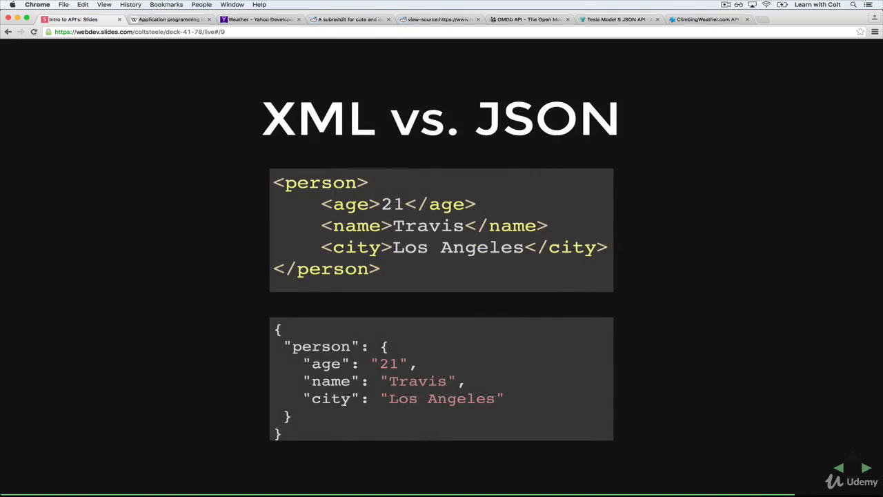
{"action": "mouse_move", "coordinate": [507, 333]}
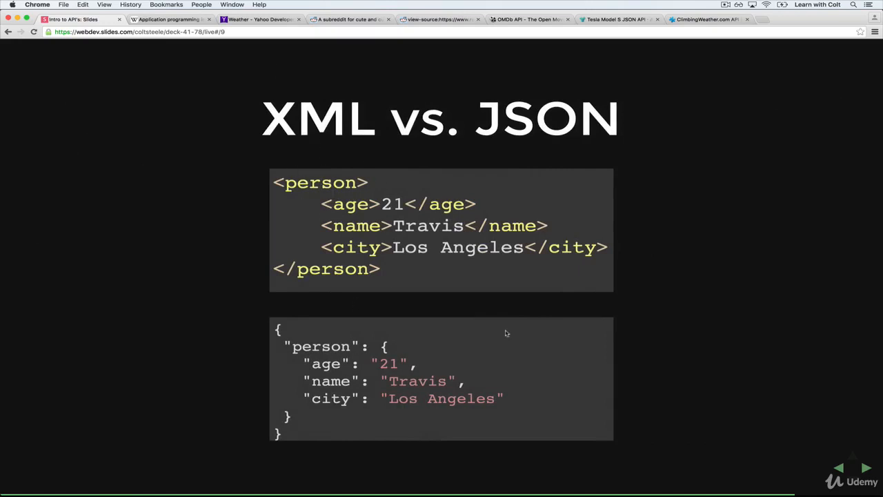
{"action": "mouse_move", "coordinate": [262, 216]}
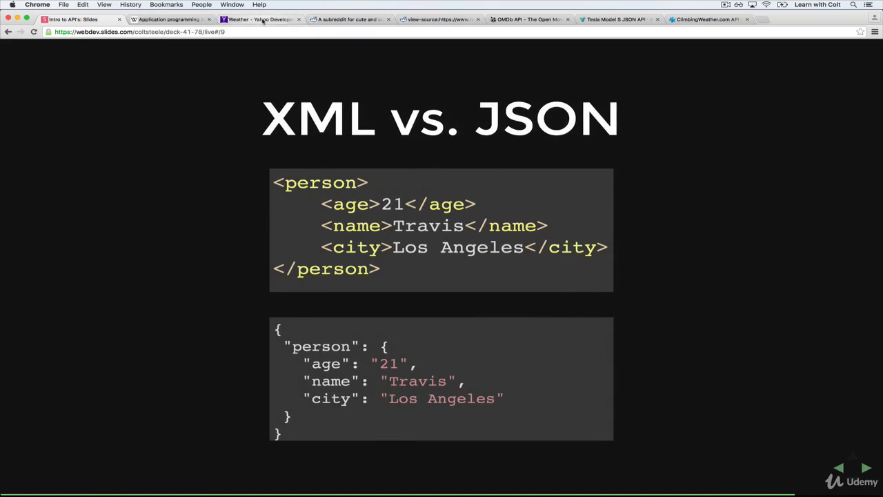
- Switch to the Yahoo Weather API documentation tab with the Nome, AK forecast sample
{"action": "left_click", "coordinate": [260, 19]}
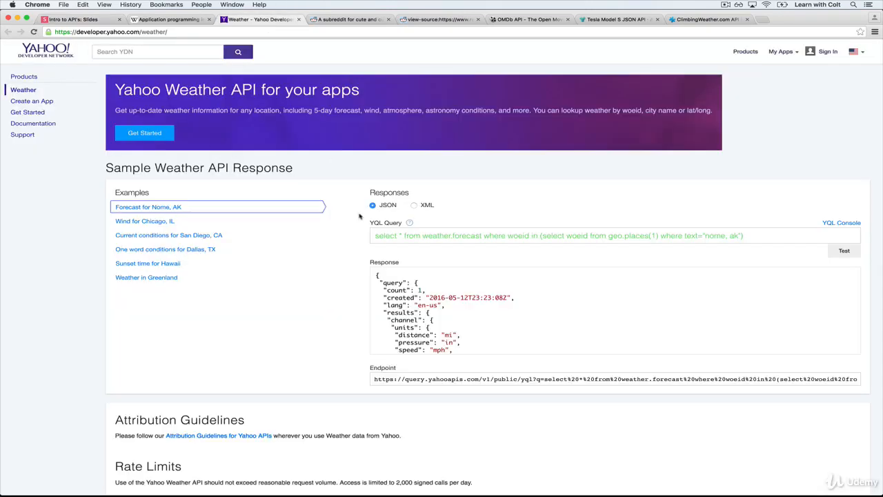
{"action": "mouse_move", "coordinate": [397, 122]}
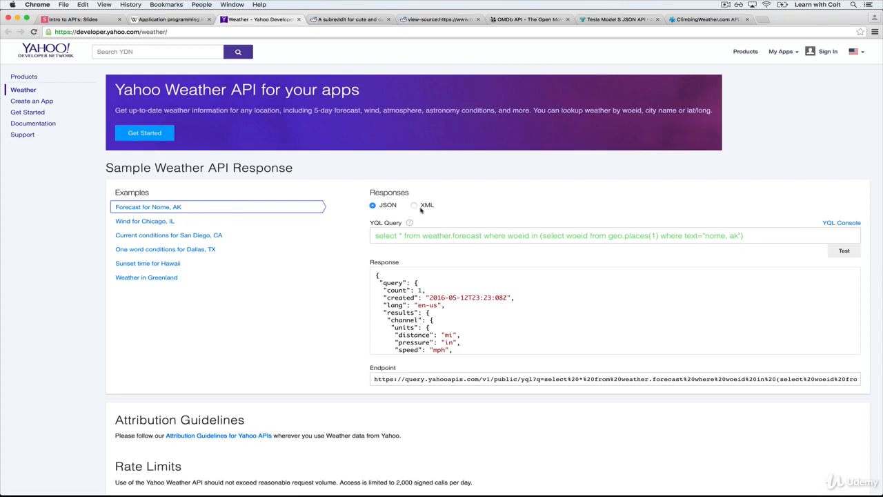
{"action": "mouse_move", "coordinate": [534, 321]}
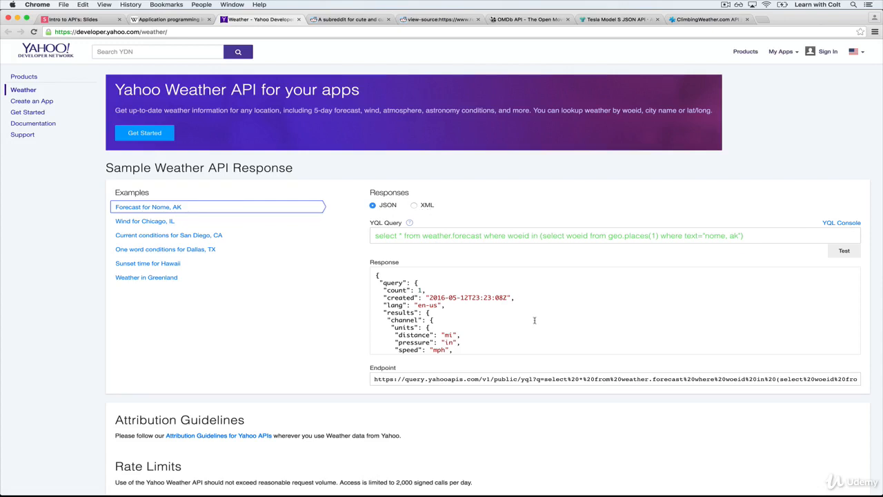
{"action": "mouse_move", "coordinate": [146, 276]}
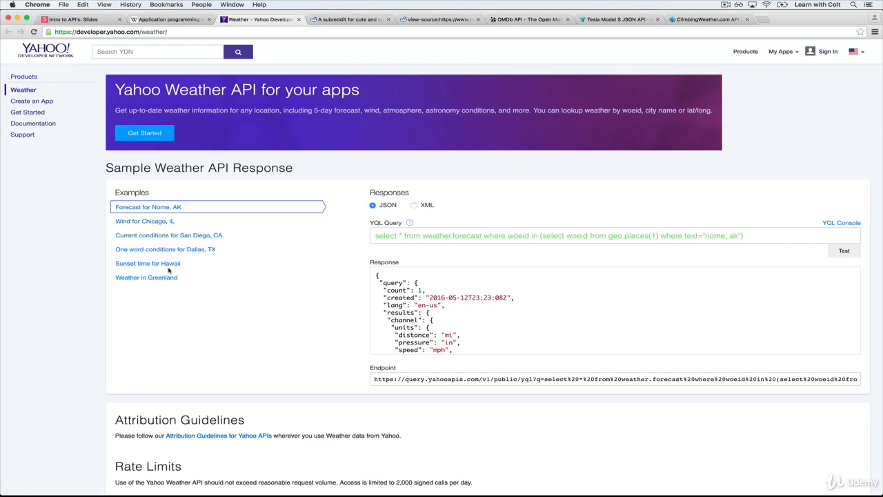
{"action": "mouse_move", "coordinate": [148, 263]}
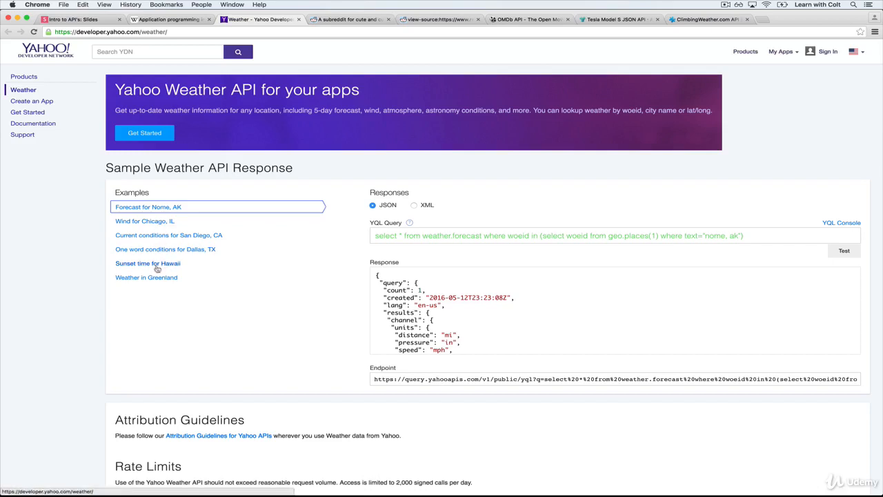
- Load the Sunset time for Hawaii example and highlight its endpoint URL, picking out the json format part
{"action": "left_click", "coordinate": [148, 262]}
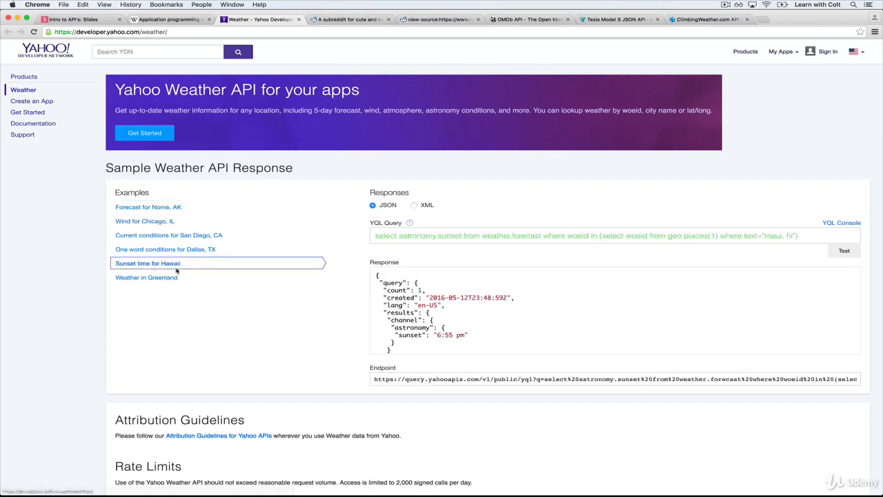
{"action": "mouse_move", "coordinate": [436, 261]}
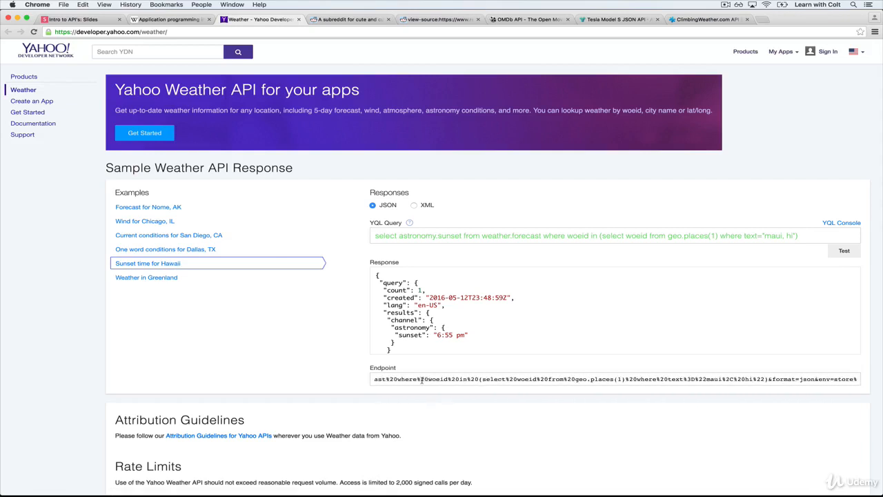
{"action": "triple_click", "coordinate": [614, 378]}
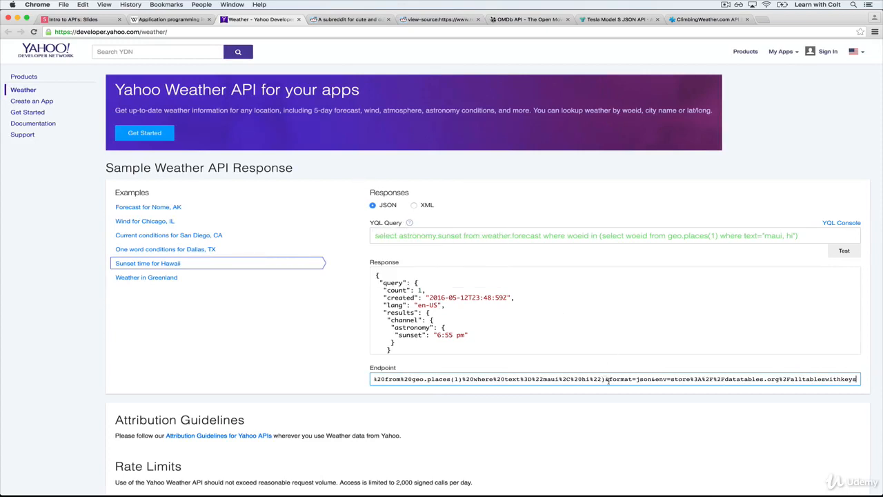
{"action": "double_click", "coordinate": [629, 378]}
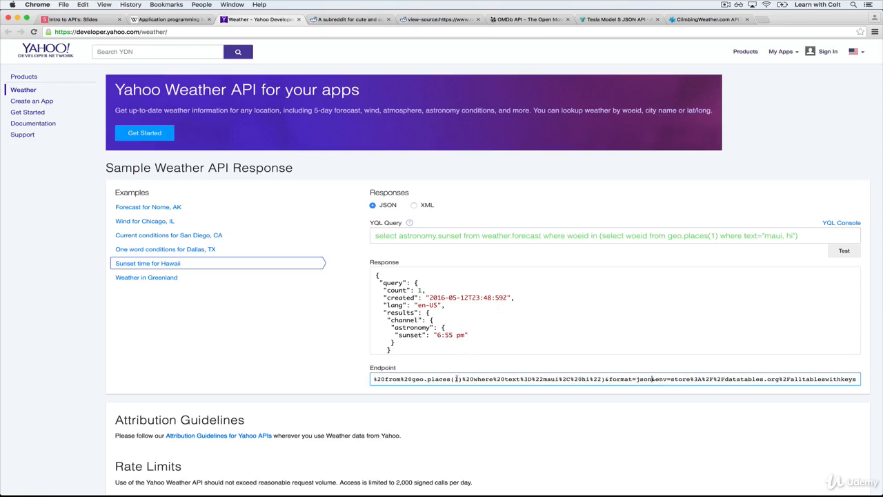
{"action": "scroll", "scroll_direction": "down", "scroll_amount": 3}
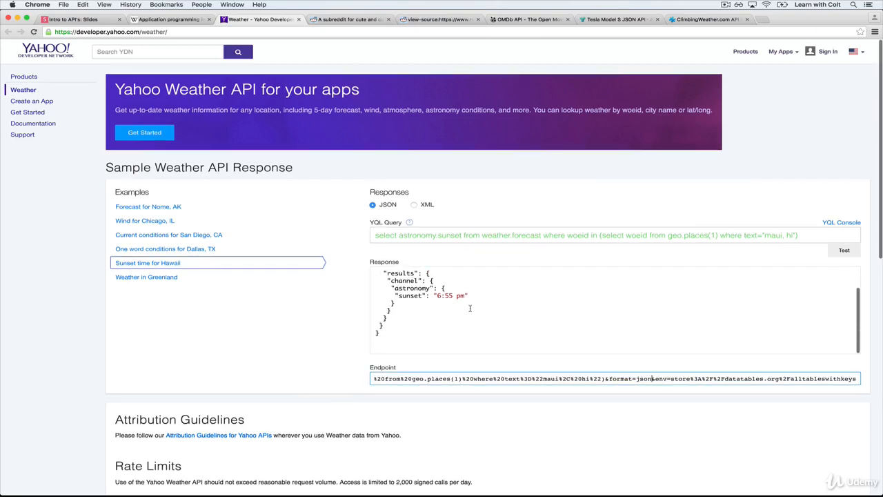
{"action": "left_click", "coordinate": [845, 249]}
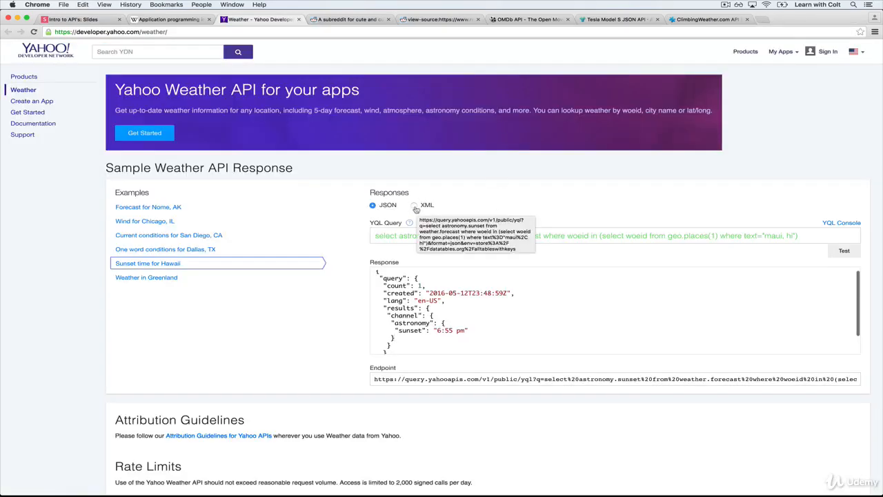
{"action": "left_click", "coordinate": [414, 204]}
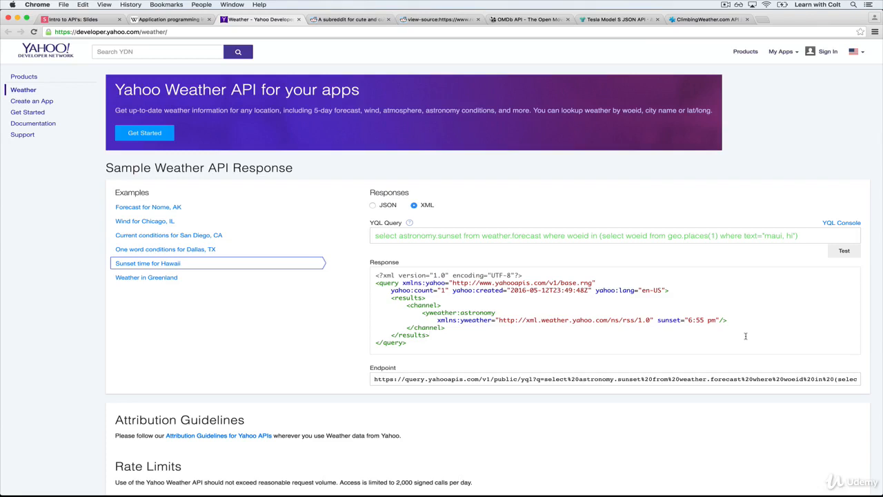
{"action": "left_click", "coordinate": [430, 335]}
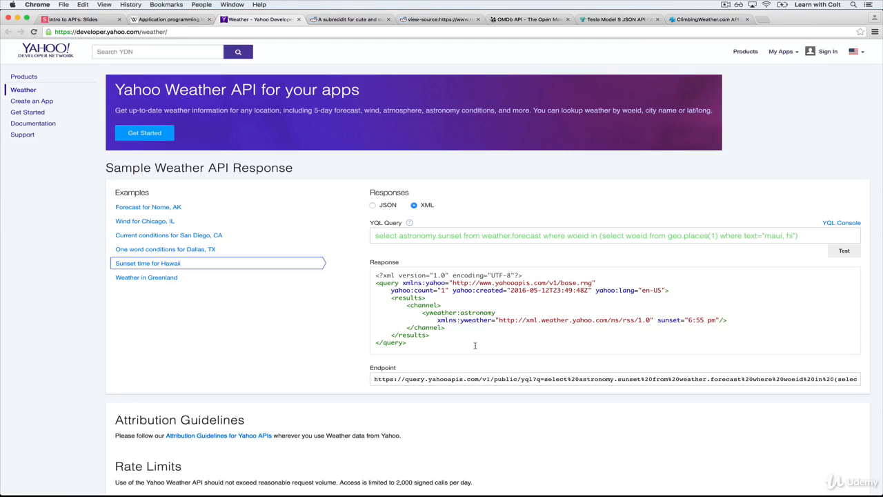
{"action": "left_click", "coordinate": [373, 204]}
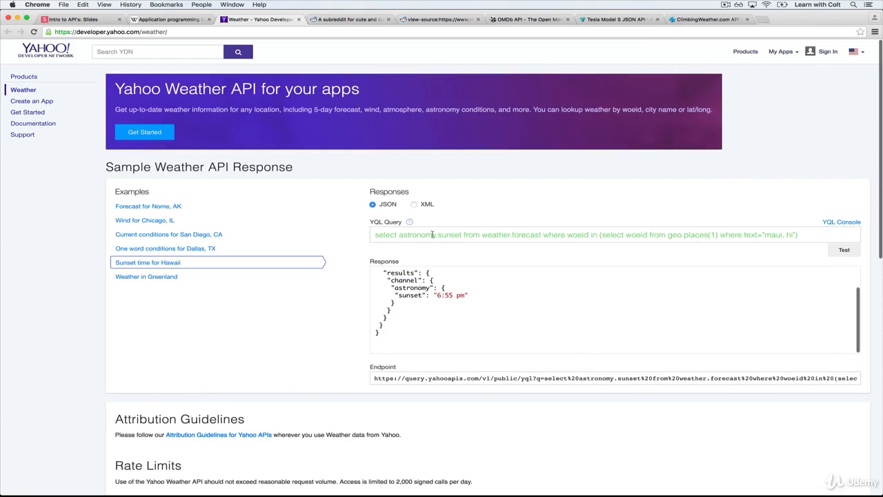
- Flip the Hawaii sunset sample response to XML and back to JSON
{"action": "left_click", "coordinate": [414, 204]}
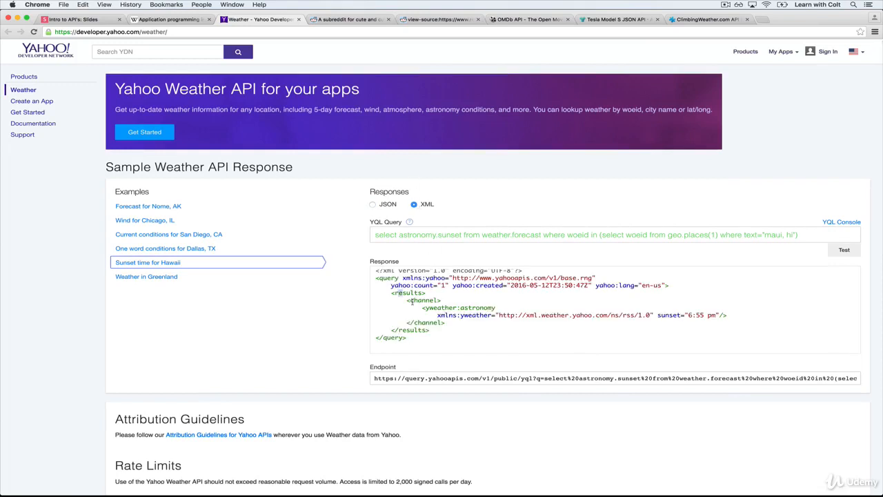
{"action": "left_click", "coordinate": [373, 204]}
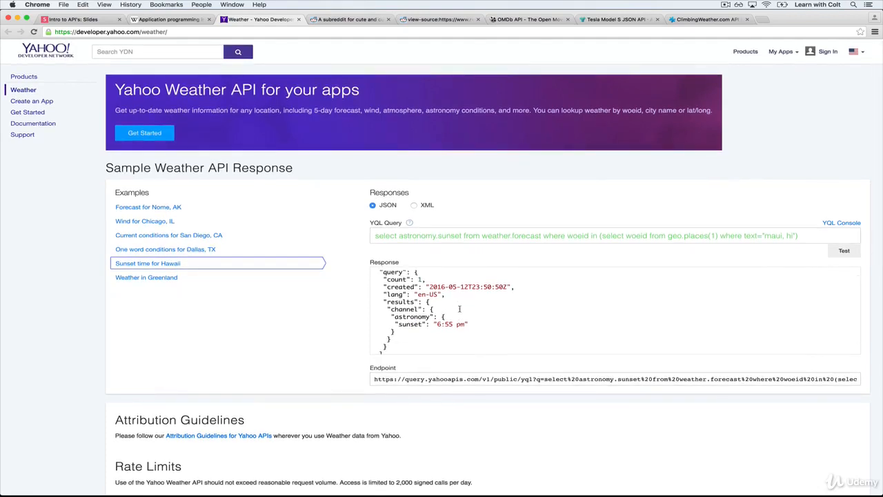
{"action": "mouse_move", "coordinate": [593, 43]}
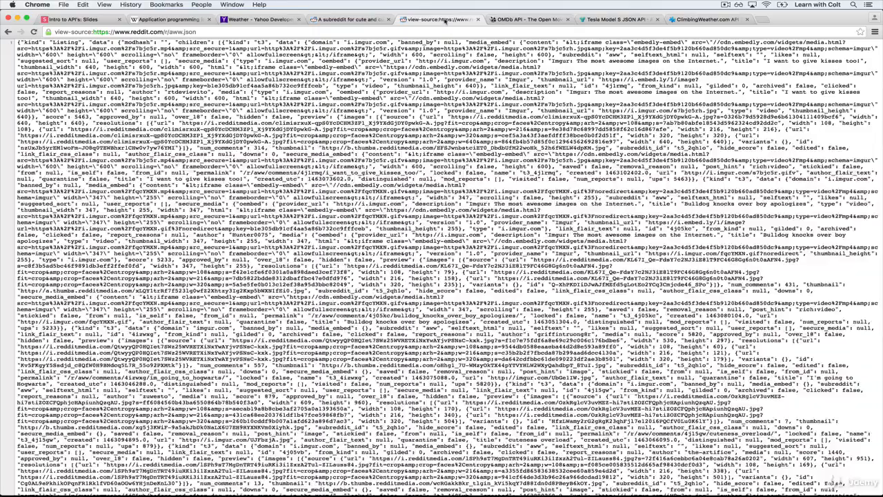
- Scroll through the raw Reddit JSON and the r/aww page before searching for a JSON viewer
{"action": "scroll", "scroll_direction": "down", "scroll_amount": 3}
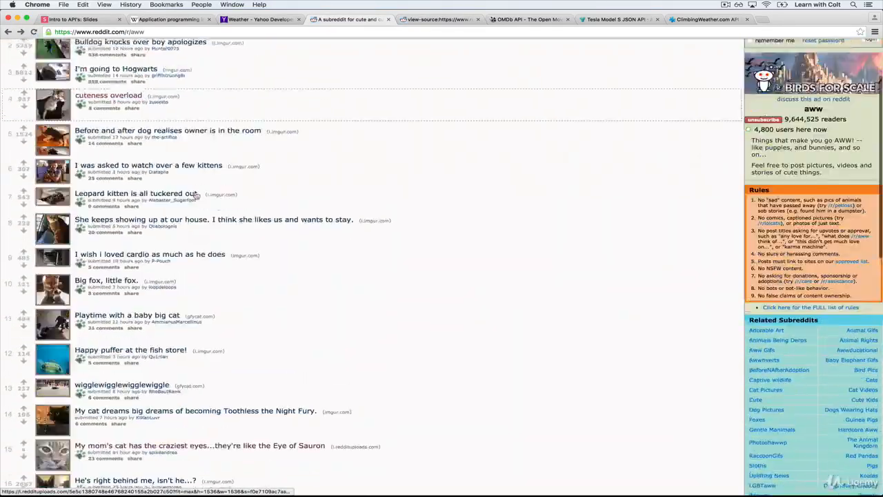
{"action": "scroll", "scroll_direction": "down", "scroll_amount": 3}
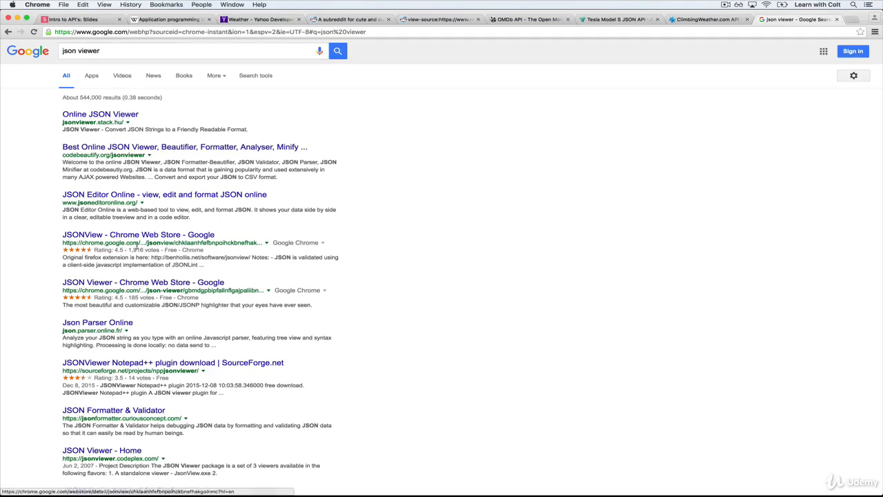
- Add the JSONView extension from its Chrome Web Store page and confirm the install
{"action": "left_click", "coordinate": [138, 234]}
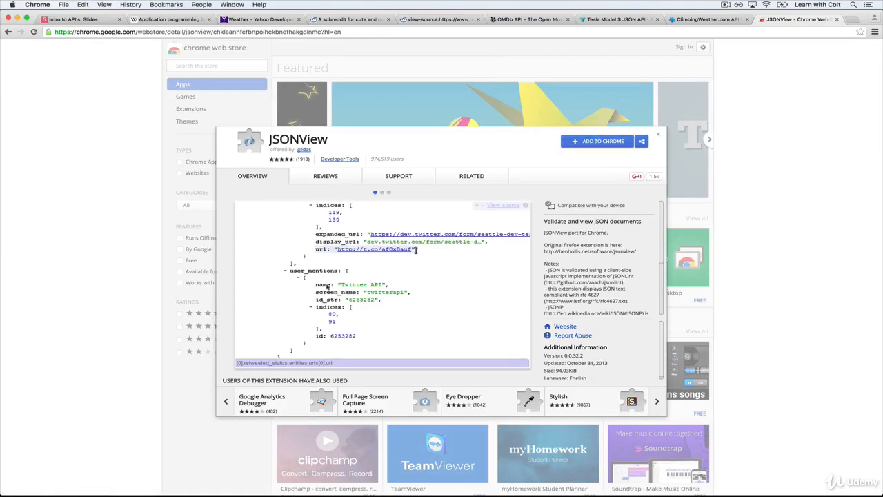
{"action": "left_click", "coordinate": [602, 141]}
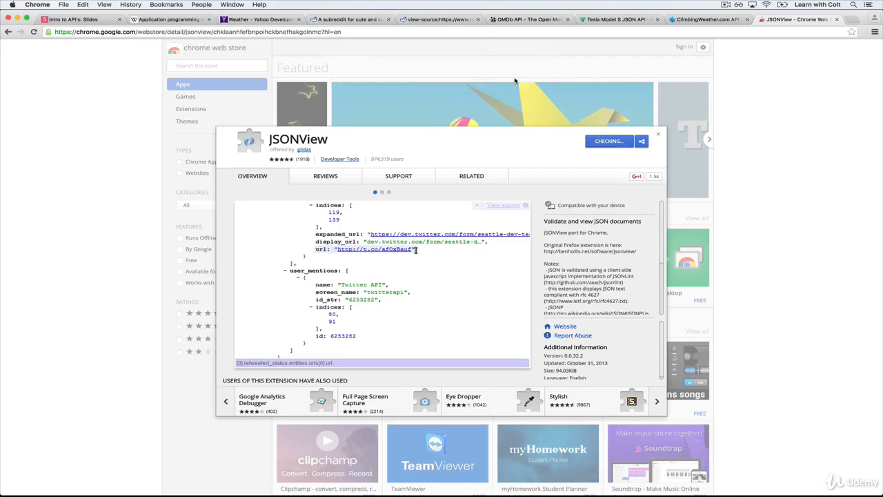
{"action": "left_click", "coordinate": [656, 134]}
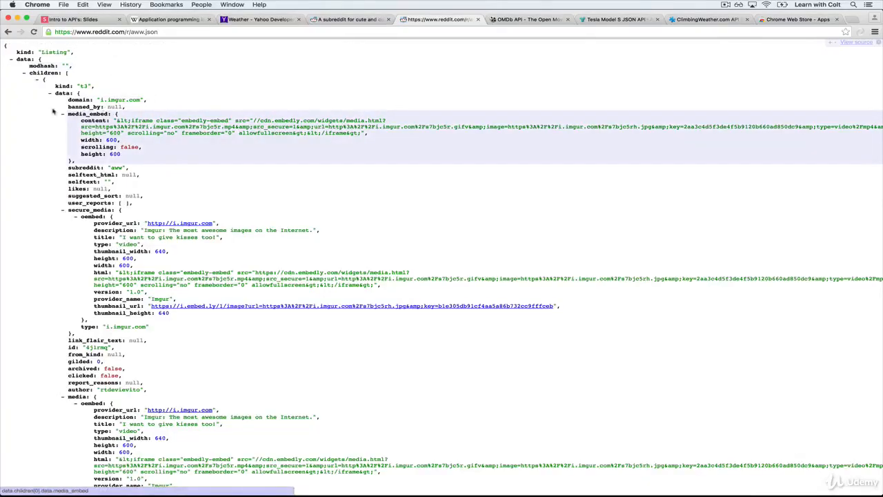
- Review the JSONView-formatted Reddit JSON, then go to jsonviewer.stack.hu from the search results
{"action": "scroll", "scroll_direction": "down", "scroll_amount": 3}
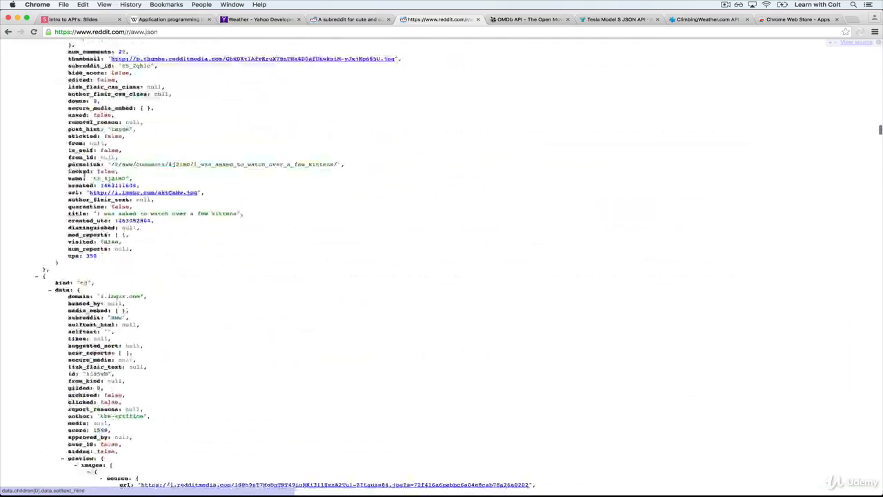
{"action": "scroll", "scroll_direction": "down", "scroll_amount": 3}
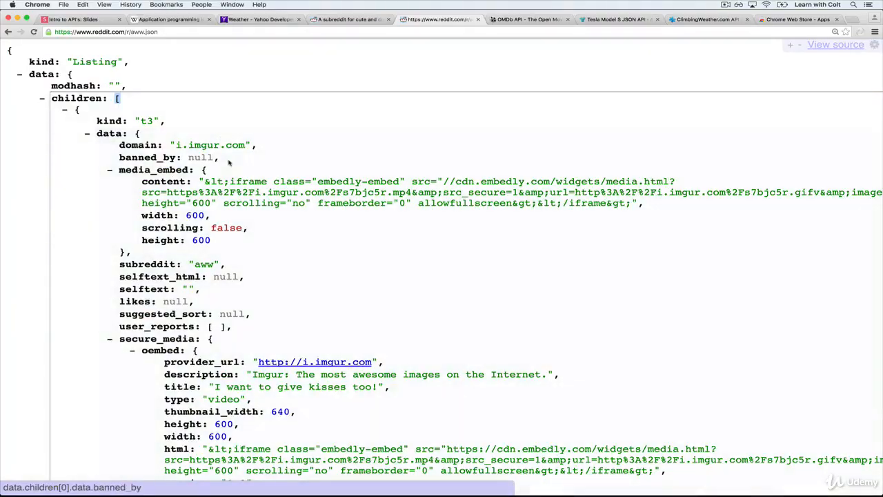
{"action": "scroll", "scroll_direction": "down", "scroll_amount": 3}
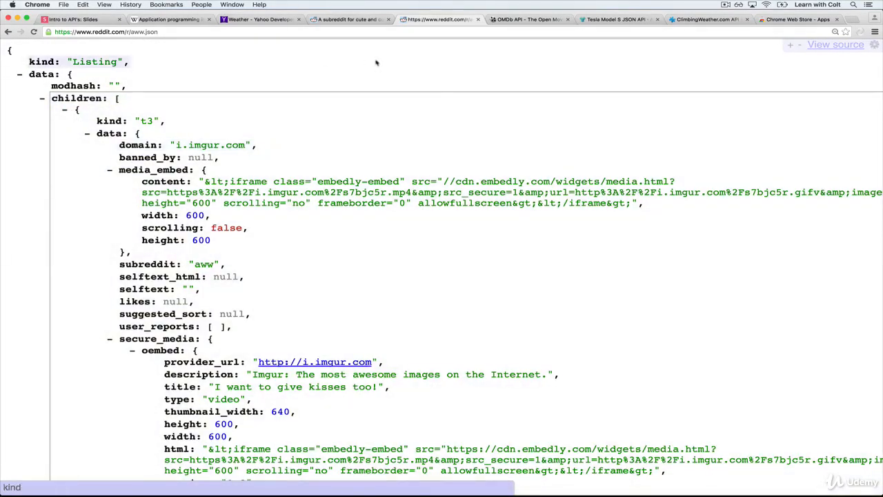
{"action": "left_click", "coordinate": [836, 44]}
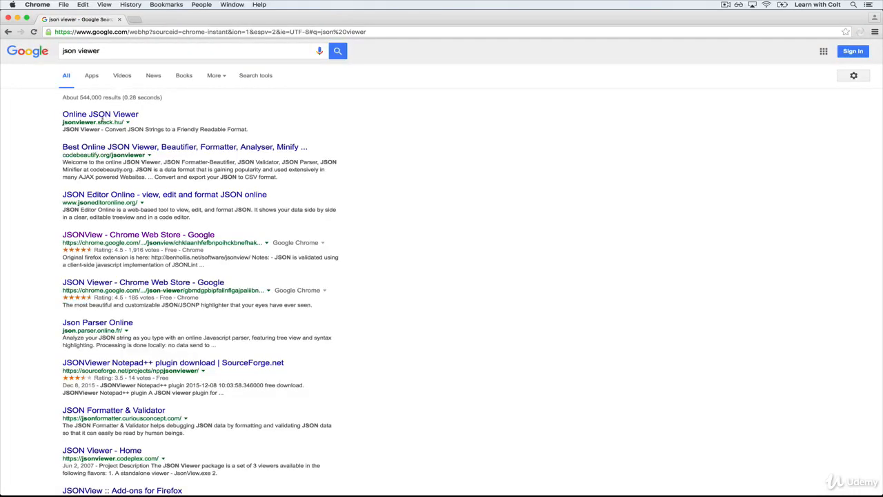
{"action": "left_click", "coordinate": [99, 113]}
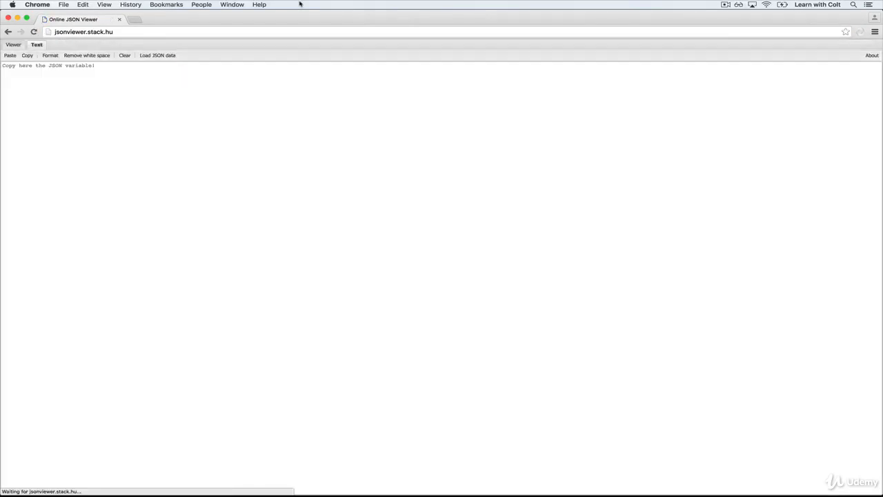